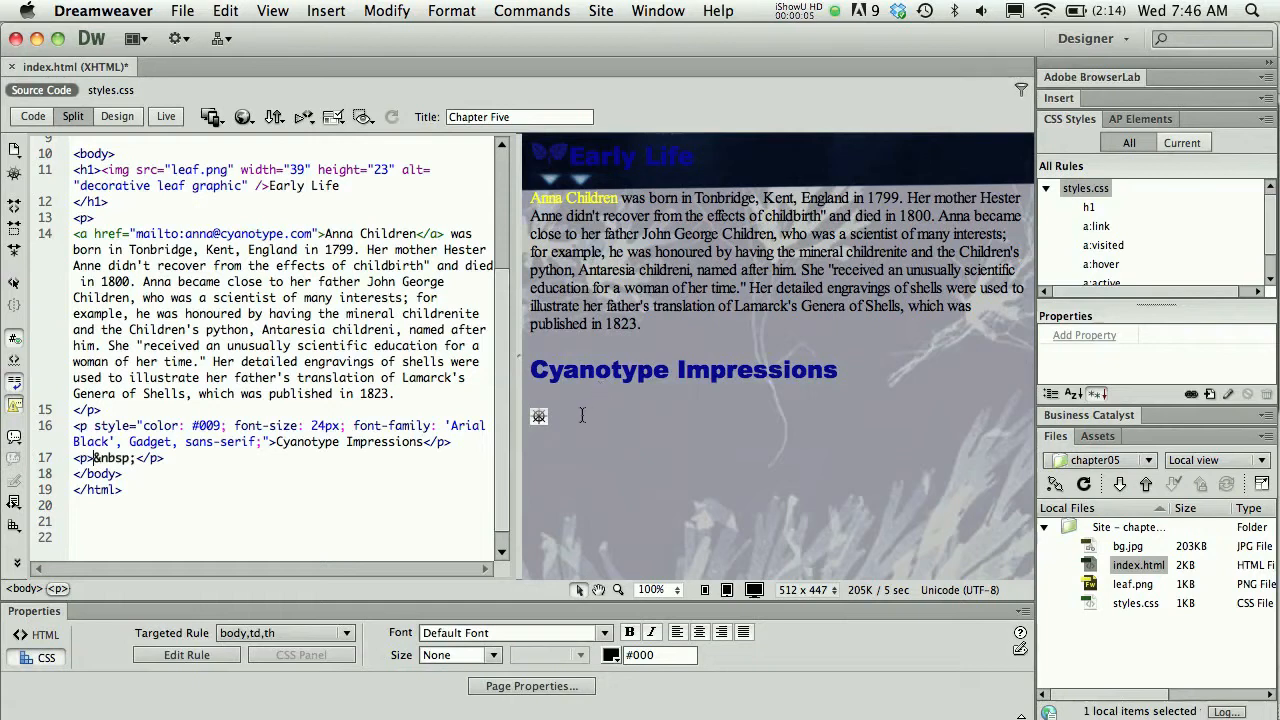
- Enter the text 'Cyanotype Impressions' in the empty paragraph under the heading
type("Cyanotype")
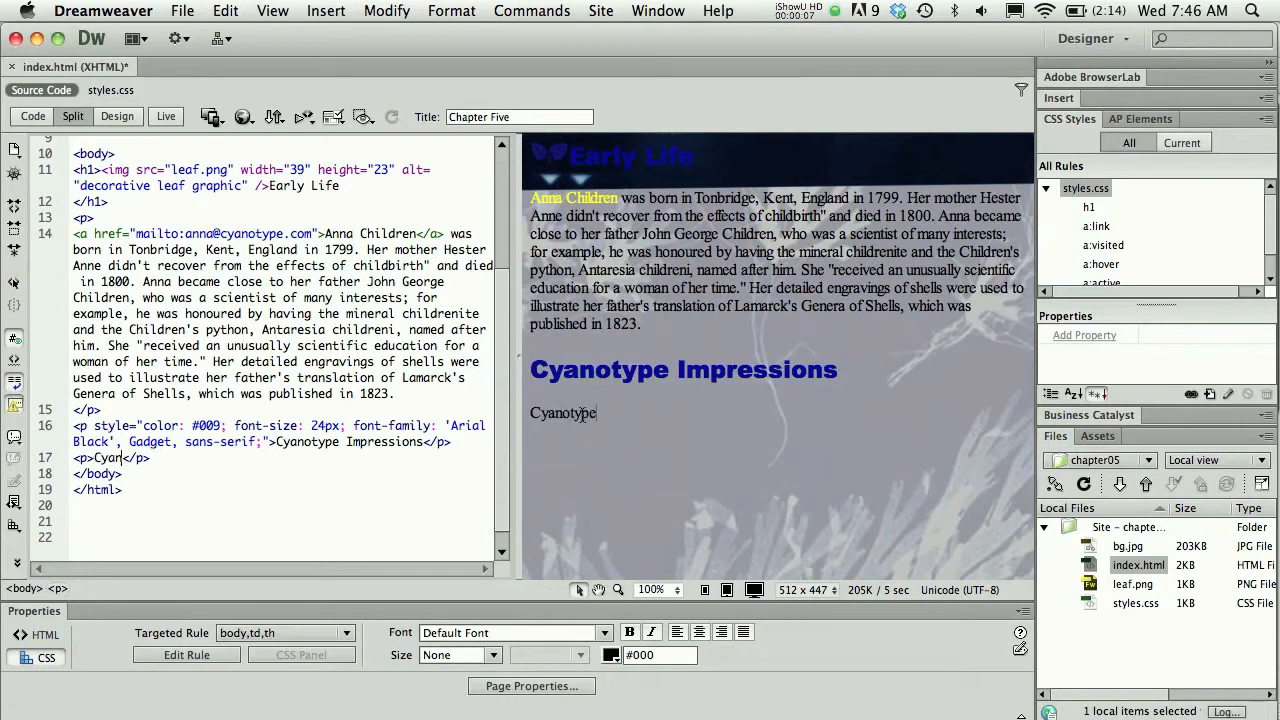
type("Impressions")
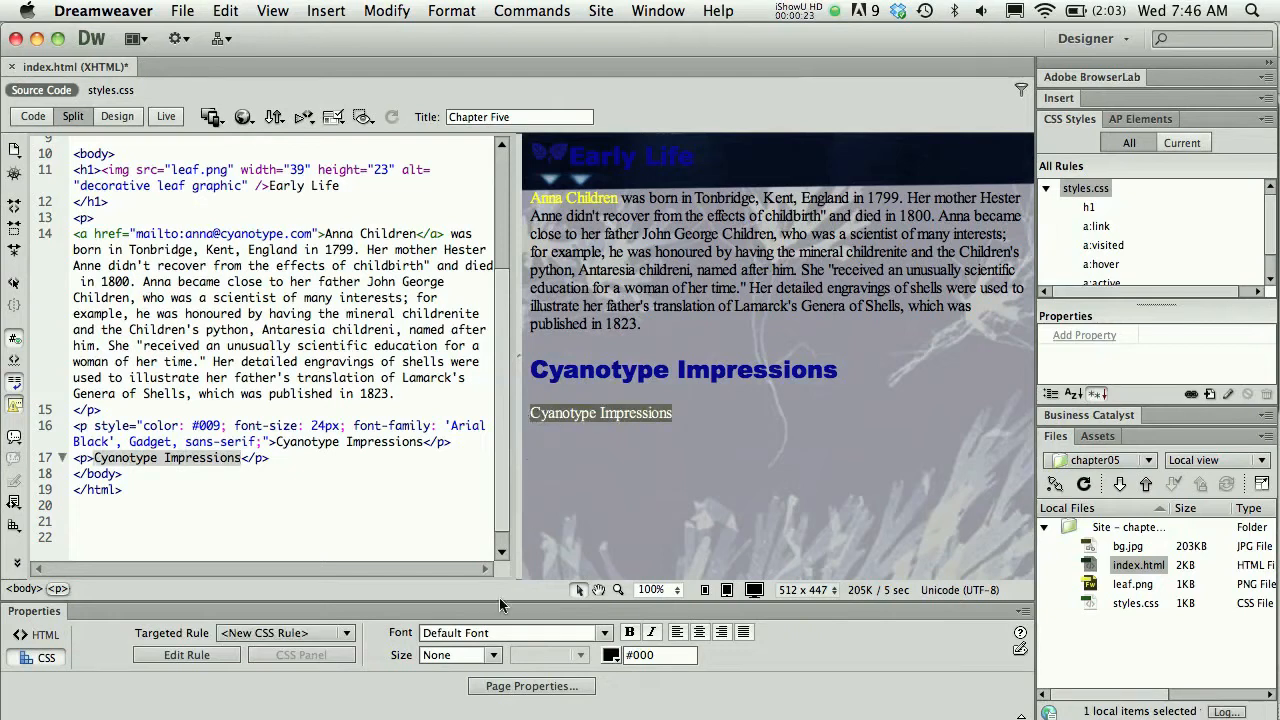
left_click(48, 636)
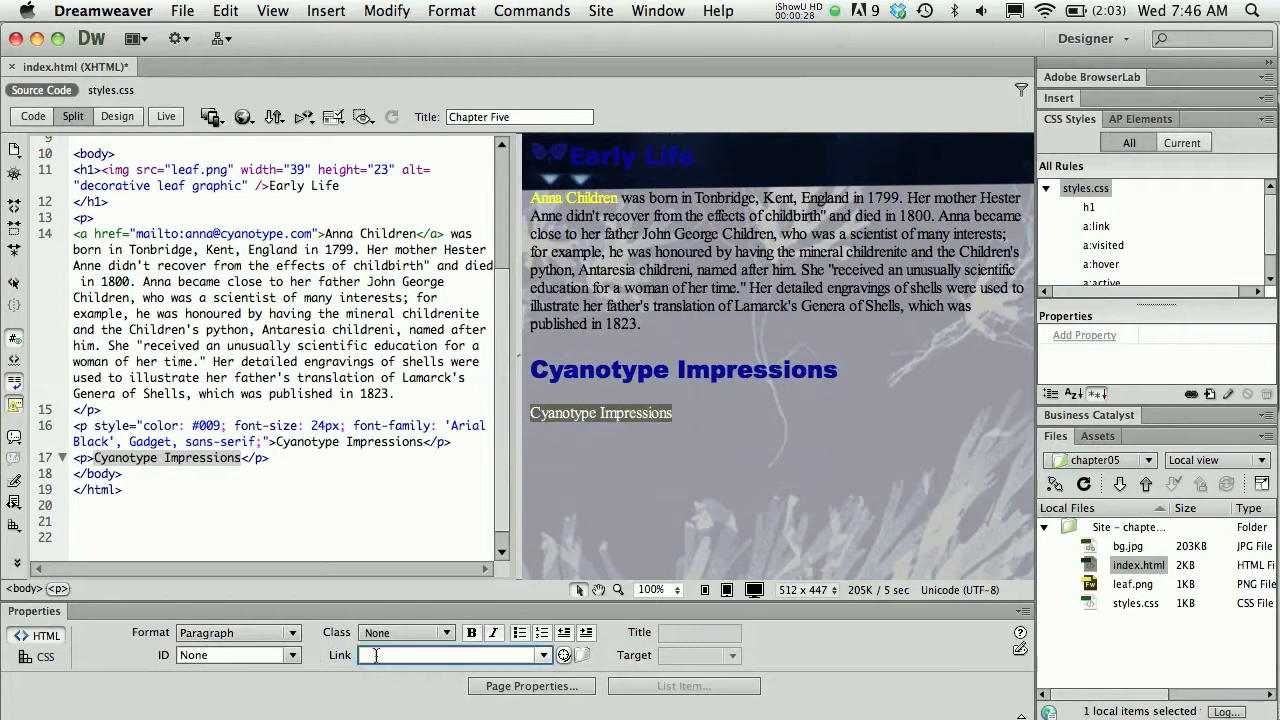
type("#\"")
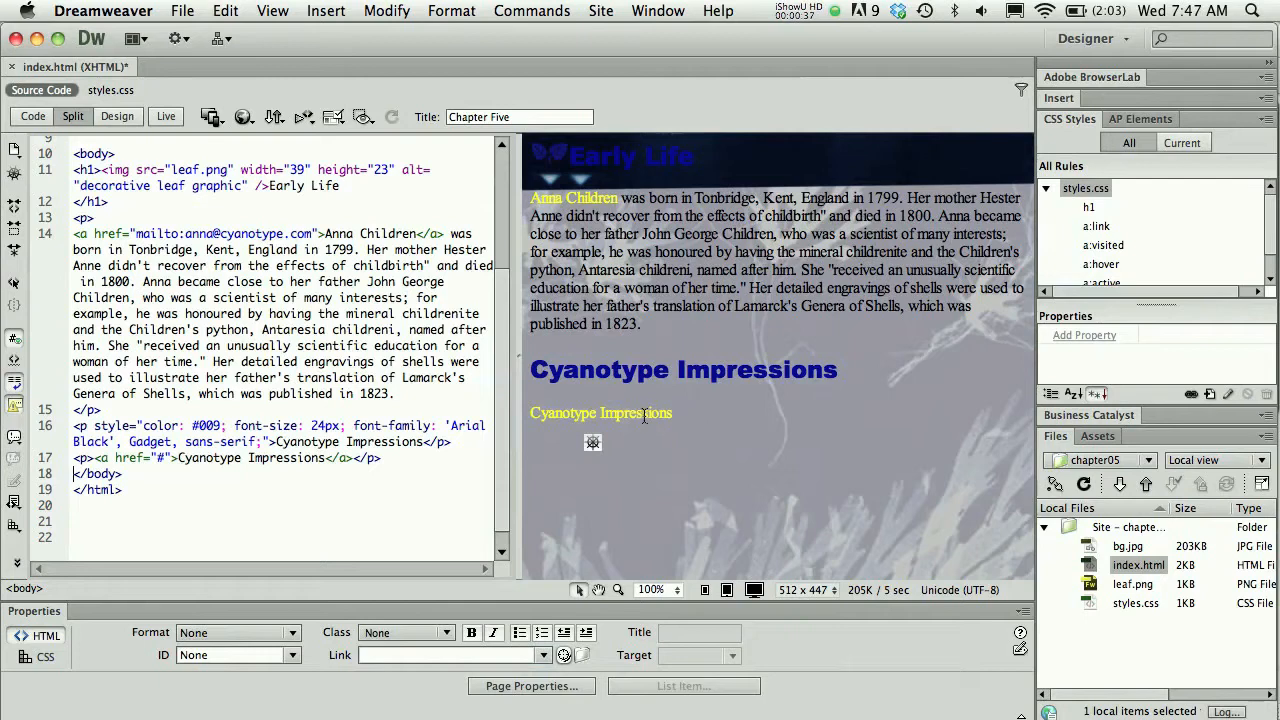
left_click(600, 412)
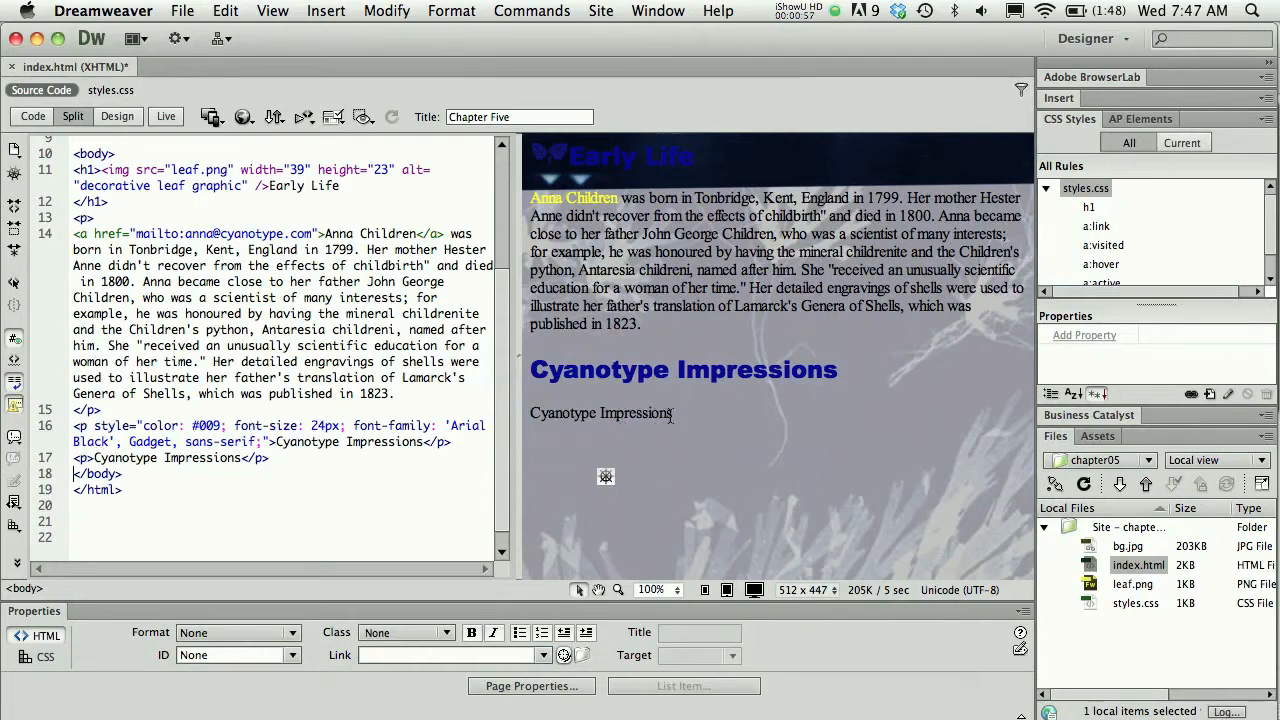
- Target a <New Inline Style> rule for the selected Cyanotype Impressions paragraph text
left_click(600, 412)
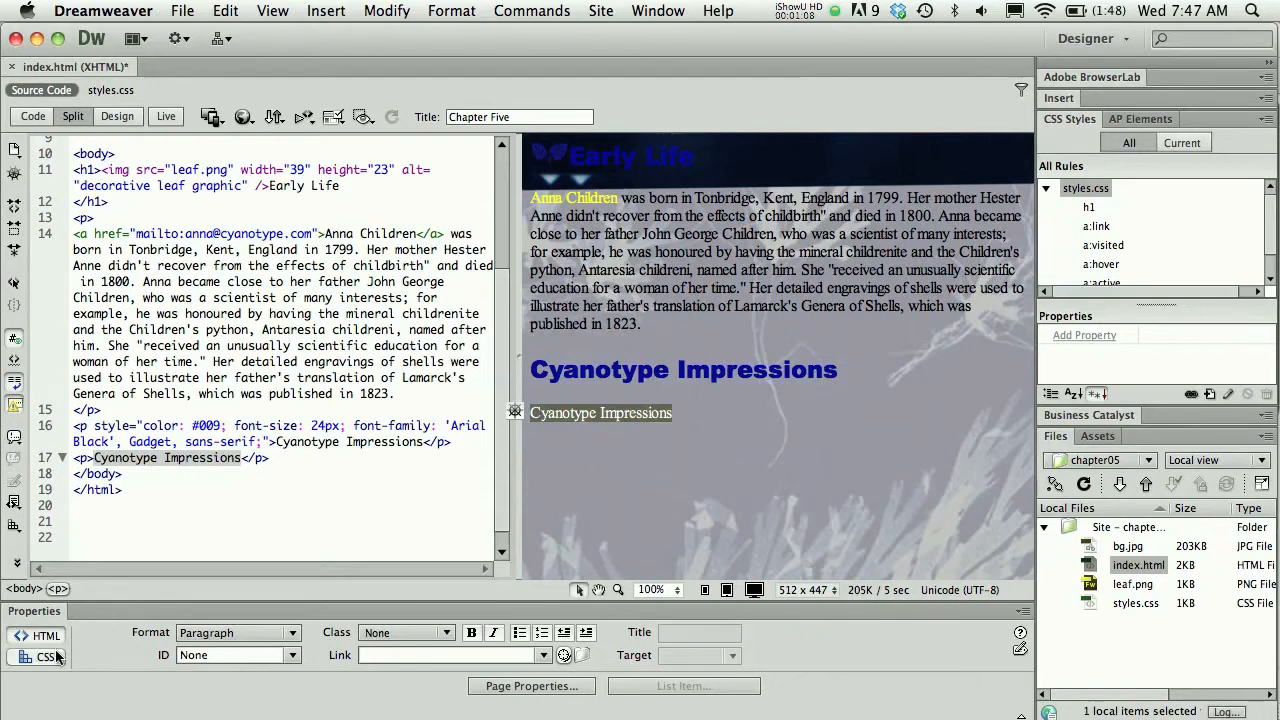
left_click(46, 656)
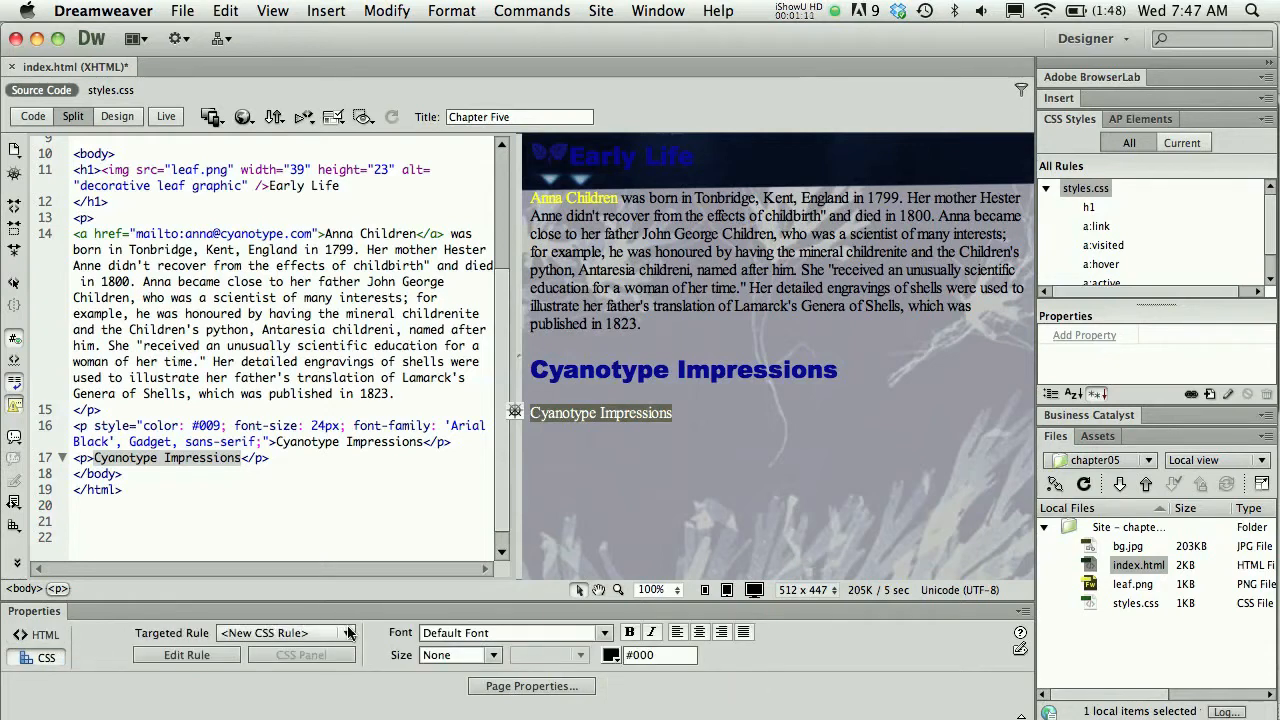
left_click(348, 632)
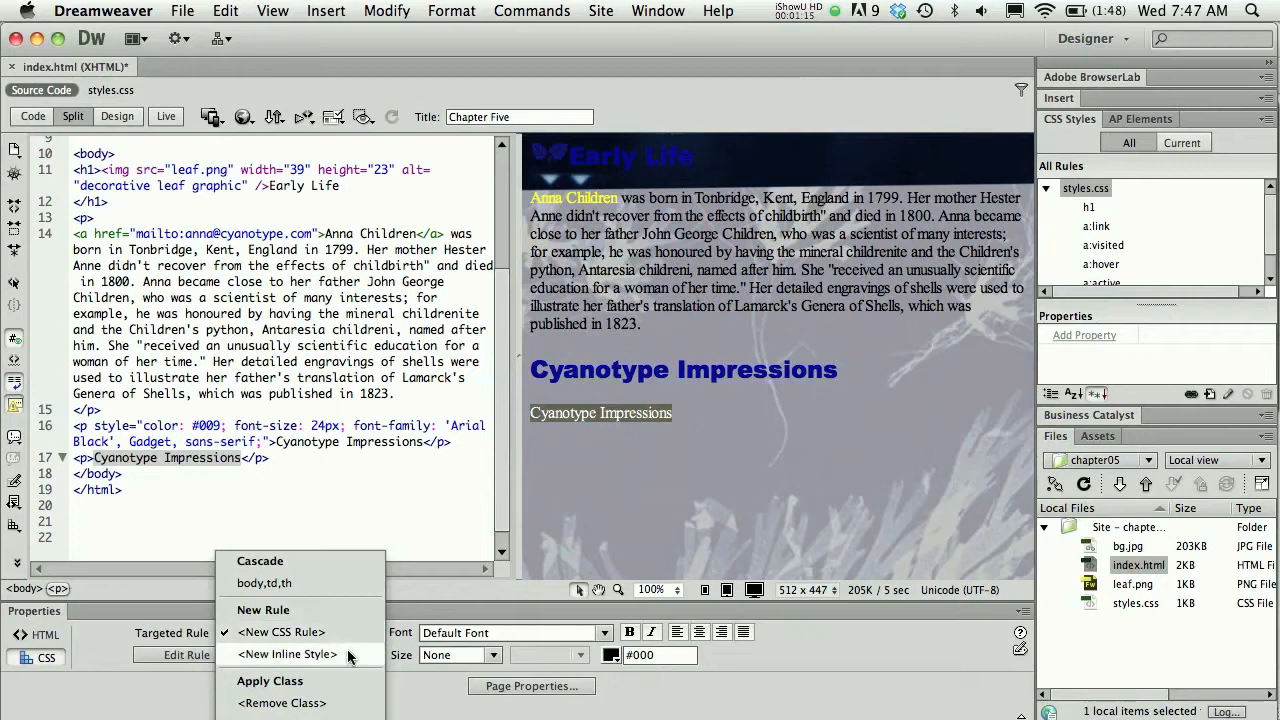
left_click(284, 654)
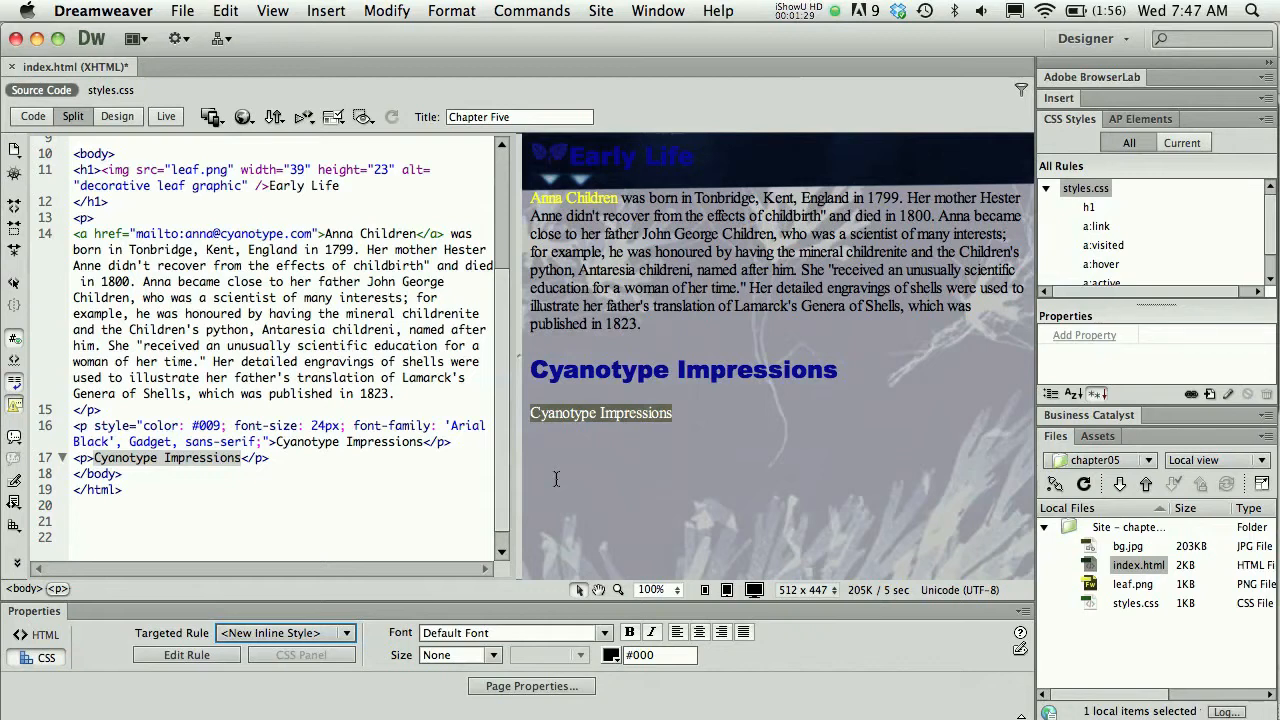
mouse_move(556, 448)
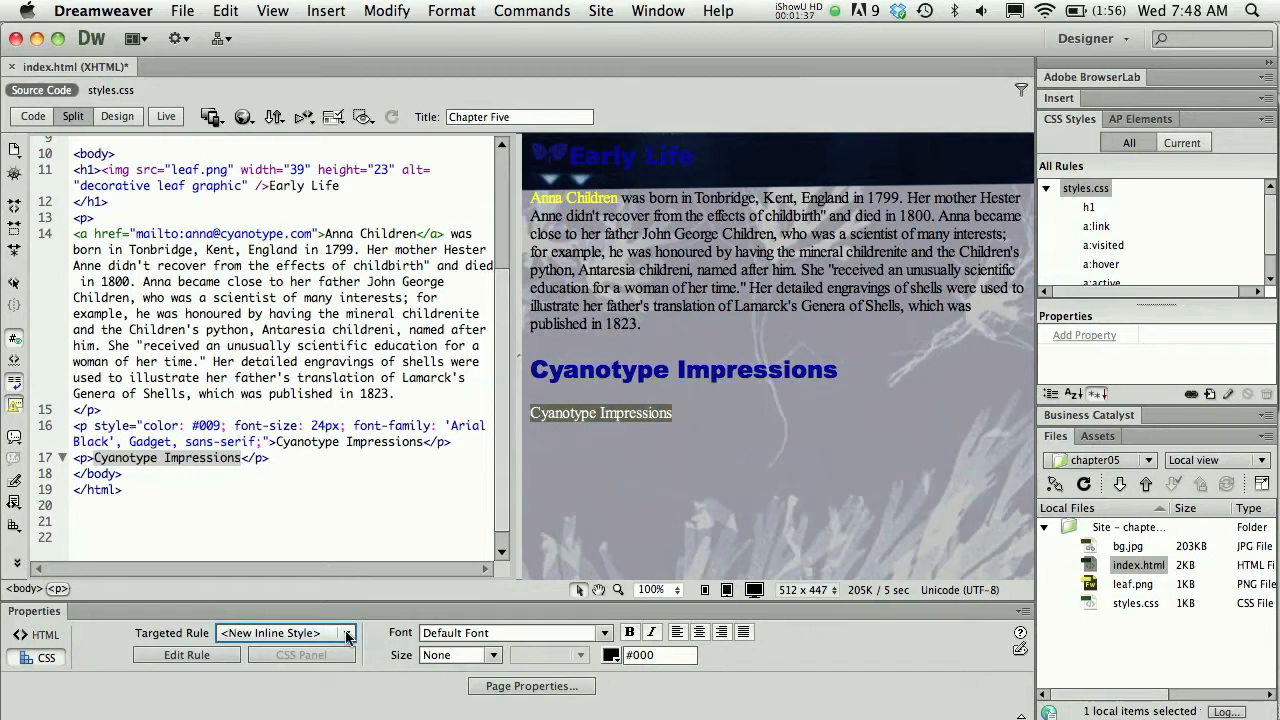
mouse_move(208, 656)
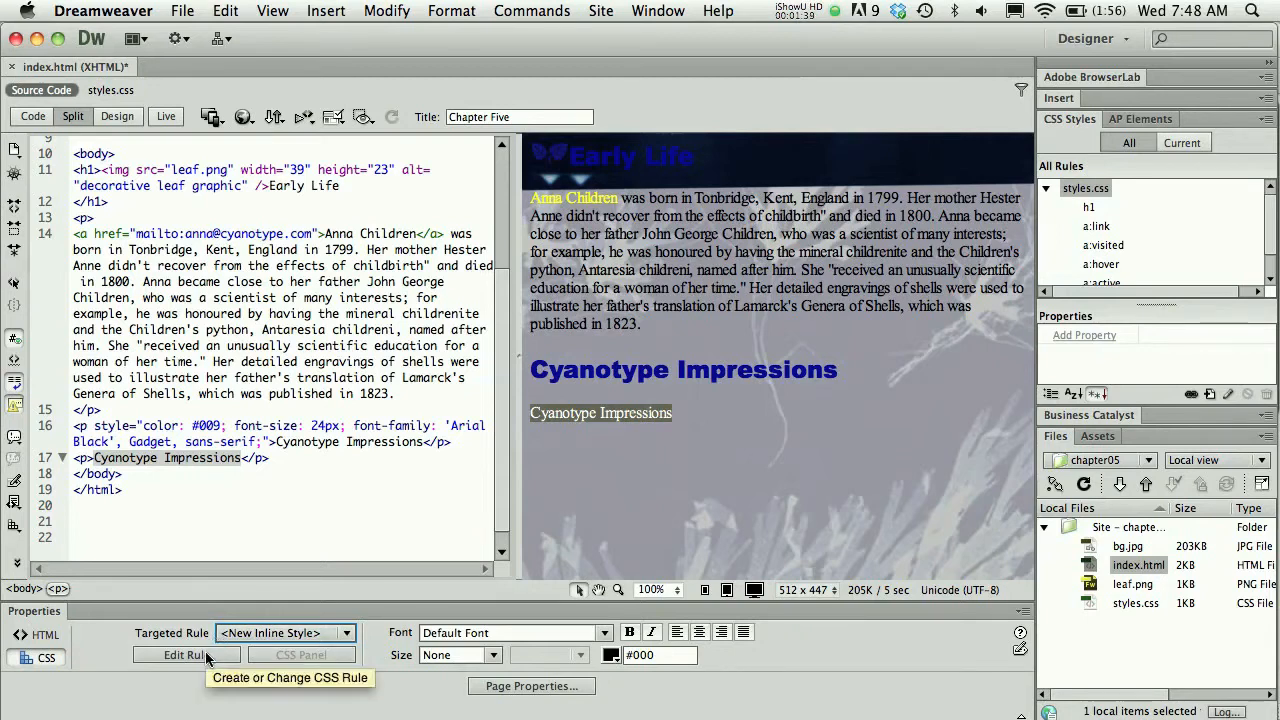
- In the inline style's Type settings, choose Arial Black font family and 24 px size
left_click(184, 656)
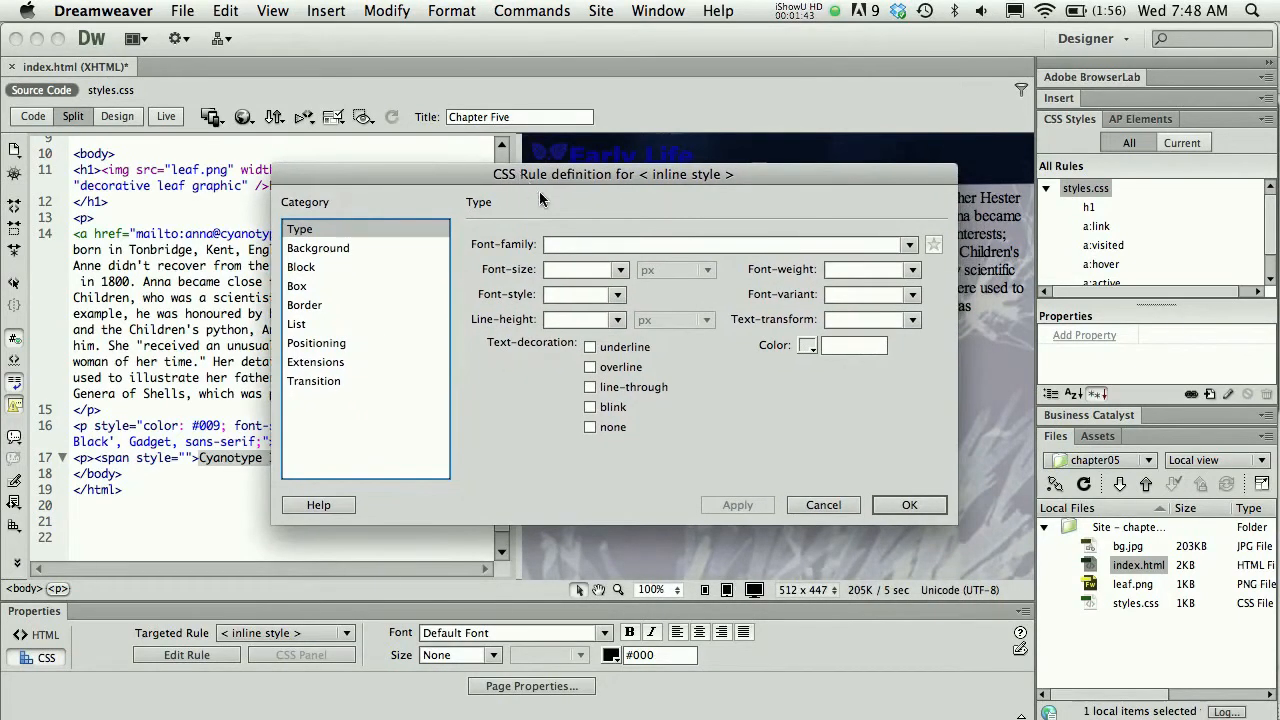
mouse_move(650, 392)
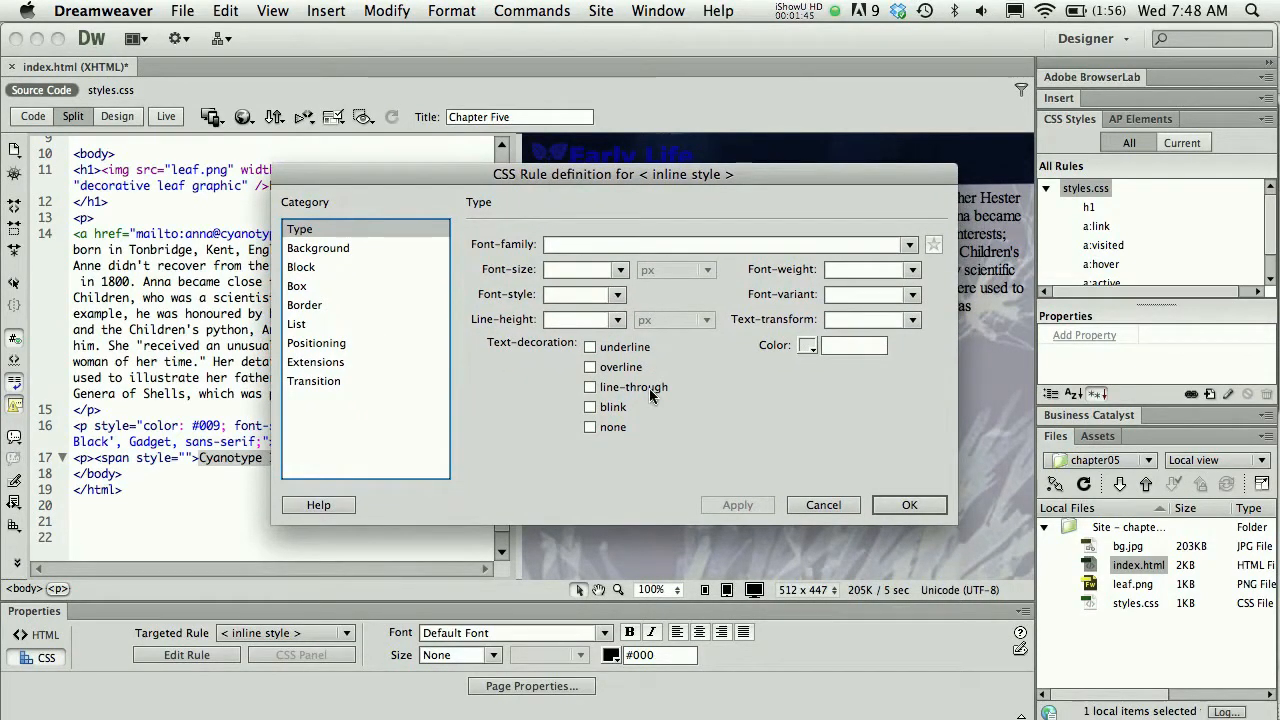
mouse_move(790, 364)
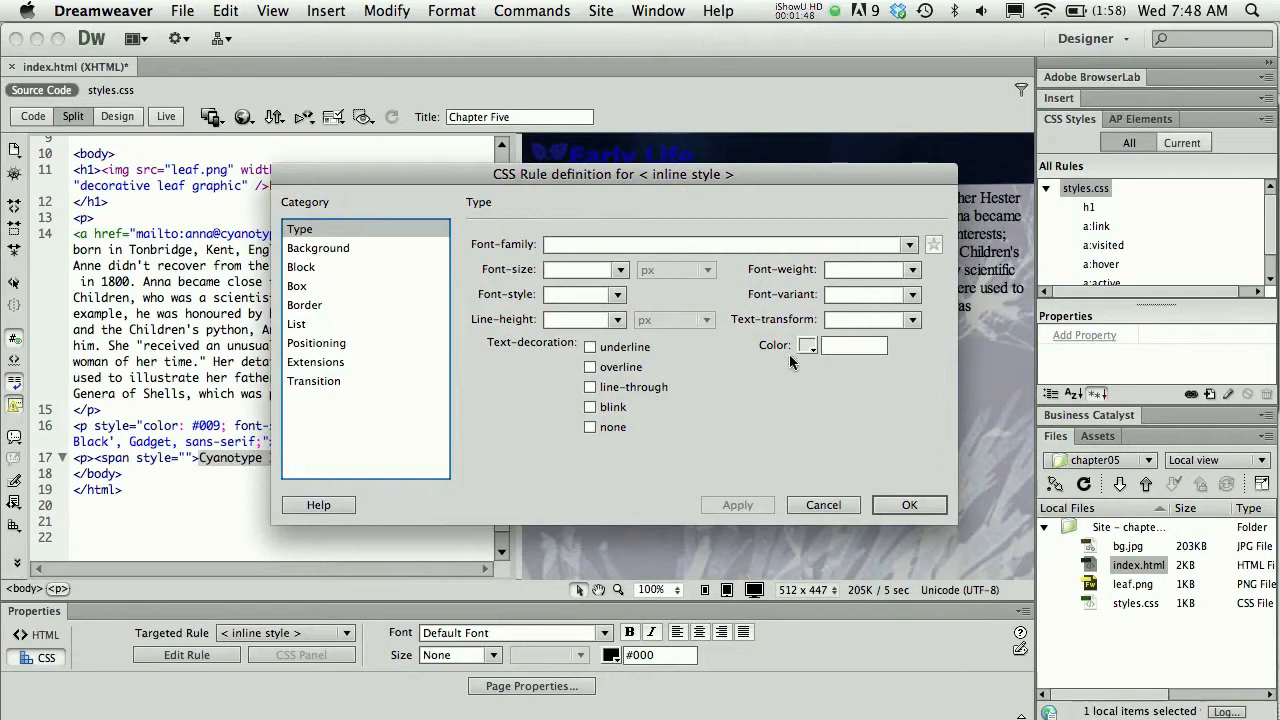
mouse_move(880, 252)
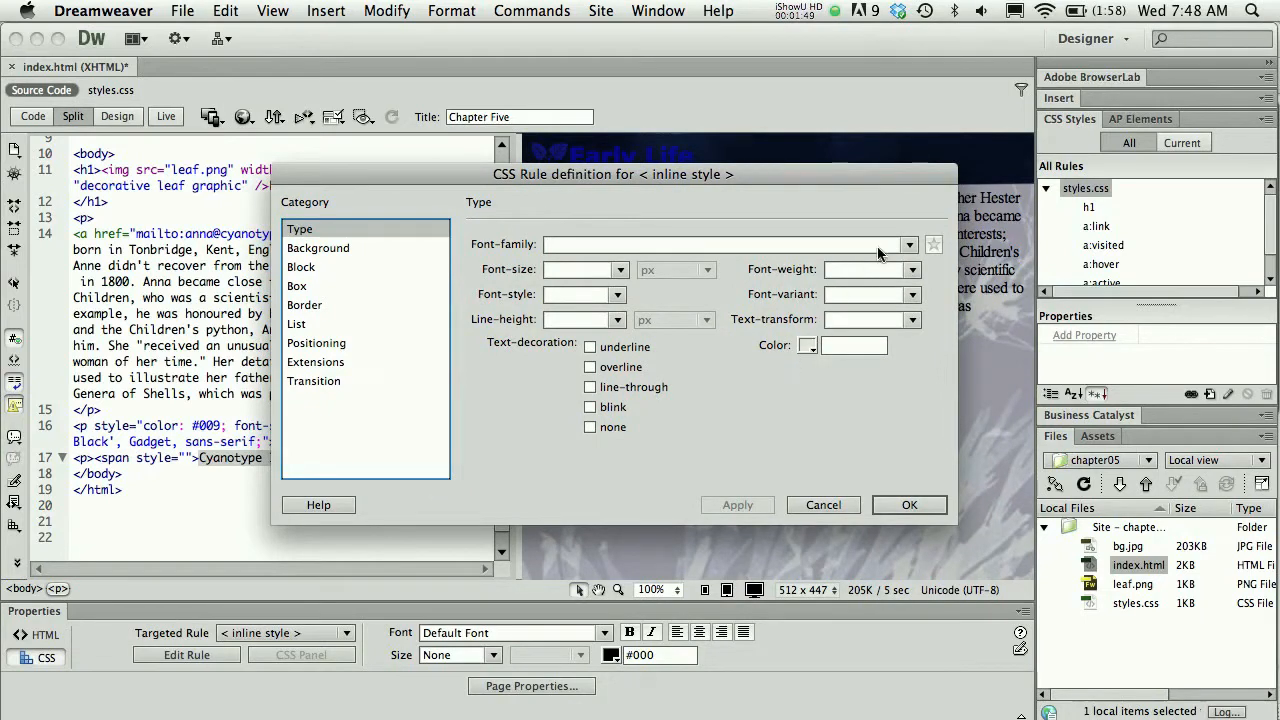
mouse_move(912, 218)
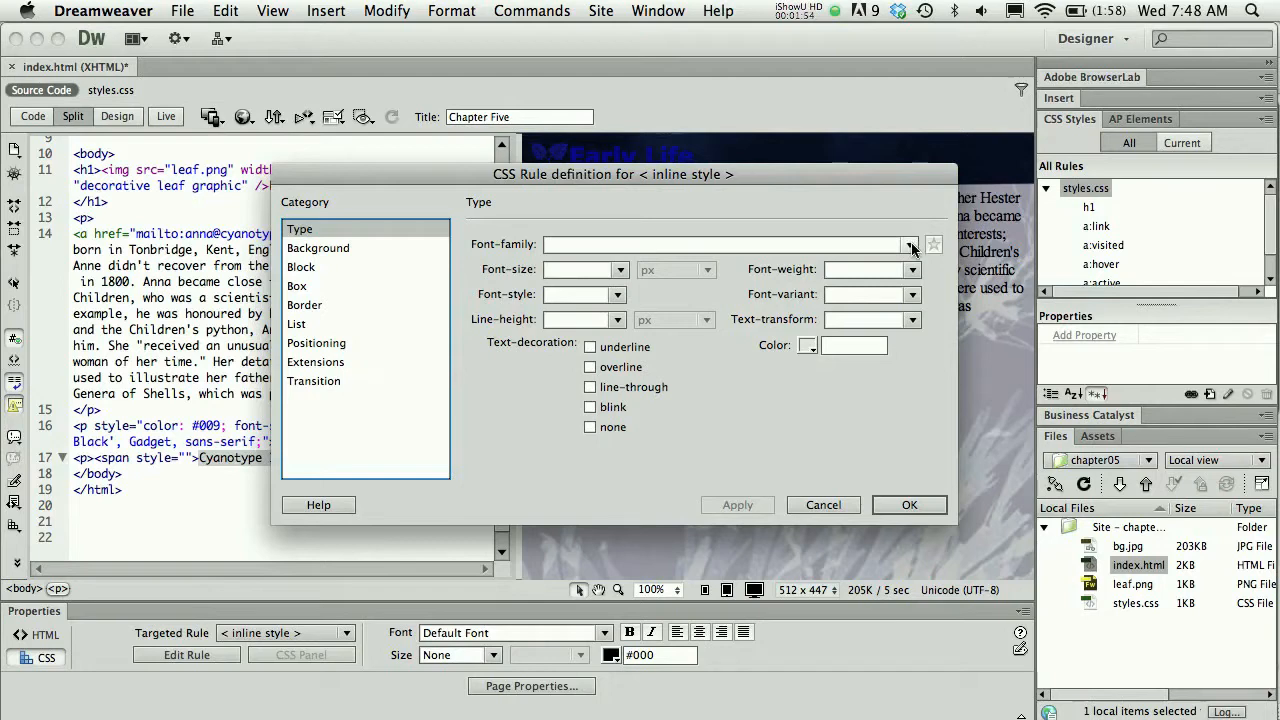
left_click(908, 244)
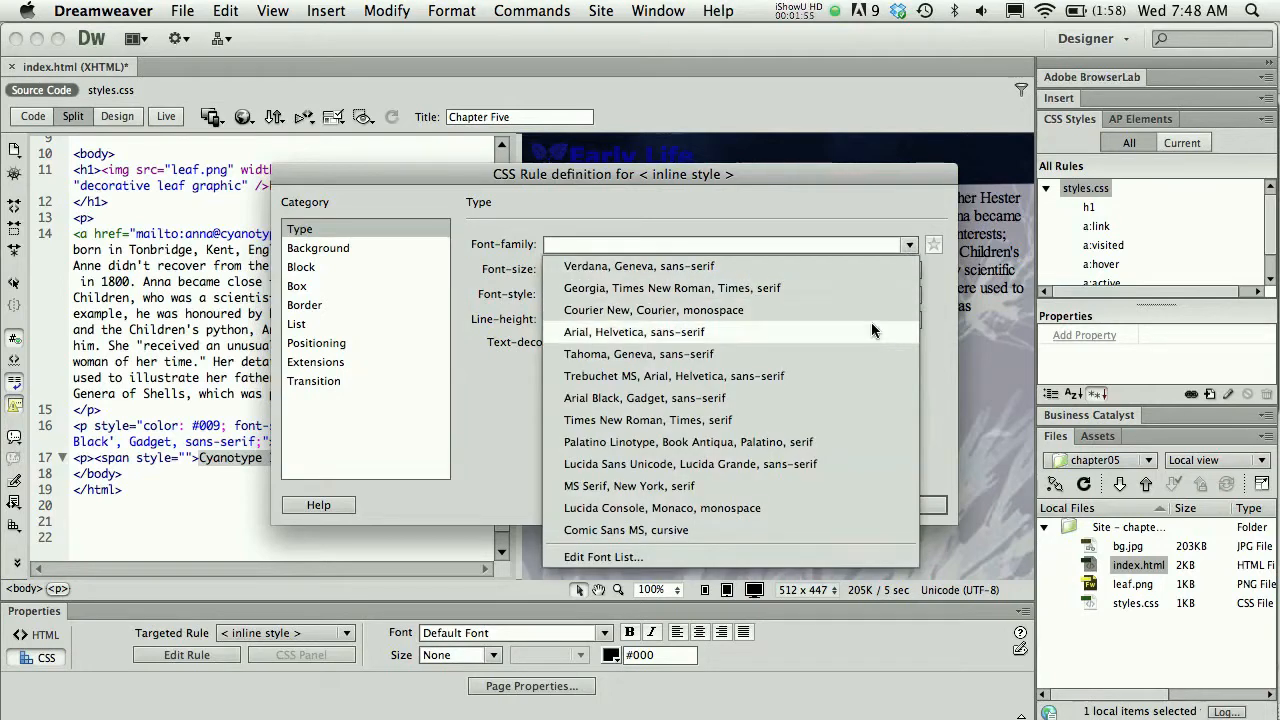
left_click(644, 396)
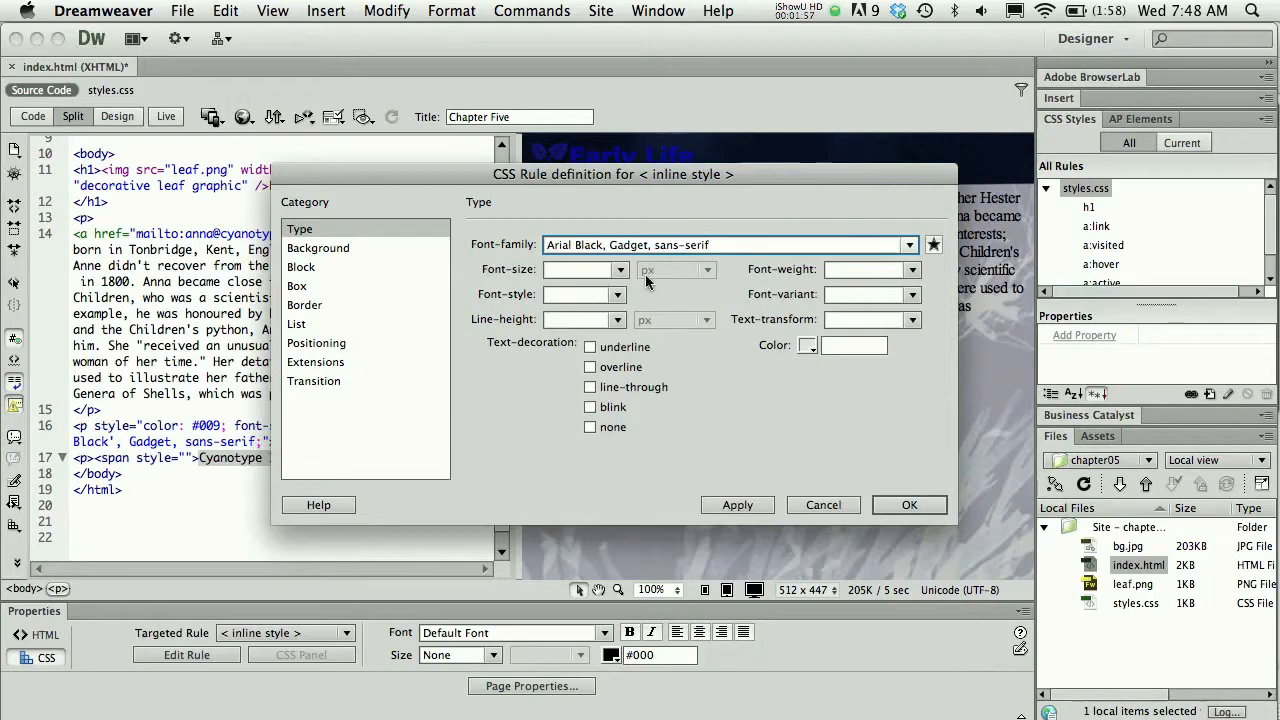
left_click(616, 268)
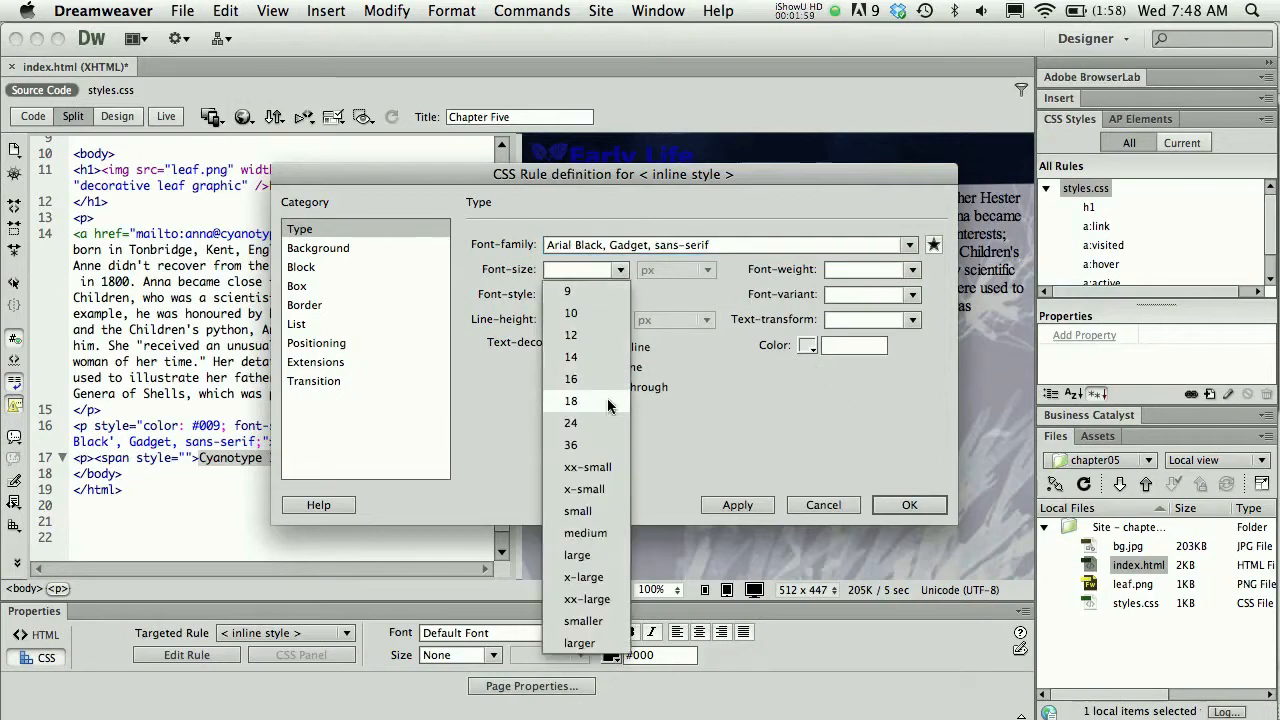
left_click(572, 422)
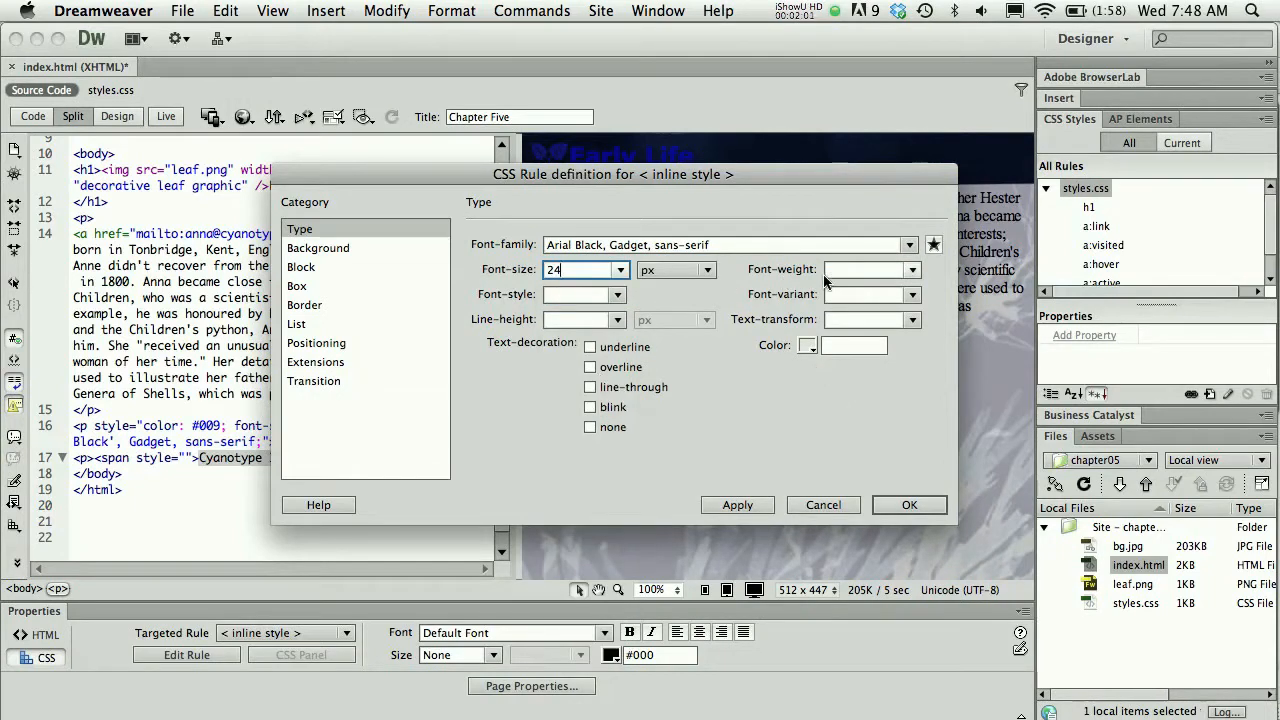
- Set the text colour to dark blue #009 and move the dialog off the page preview
left_click(806, 344)
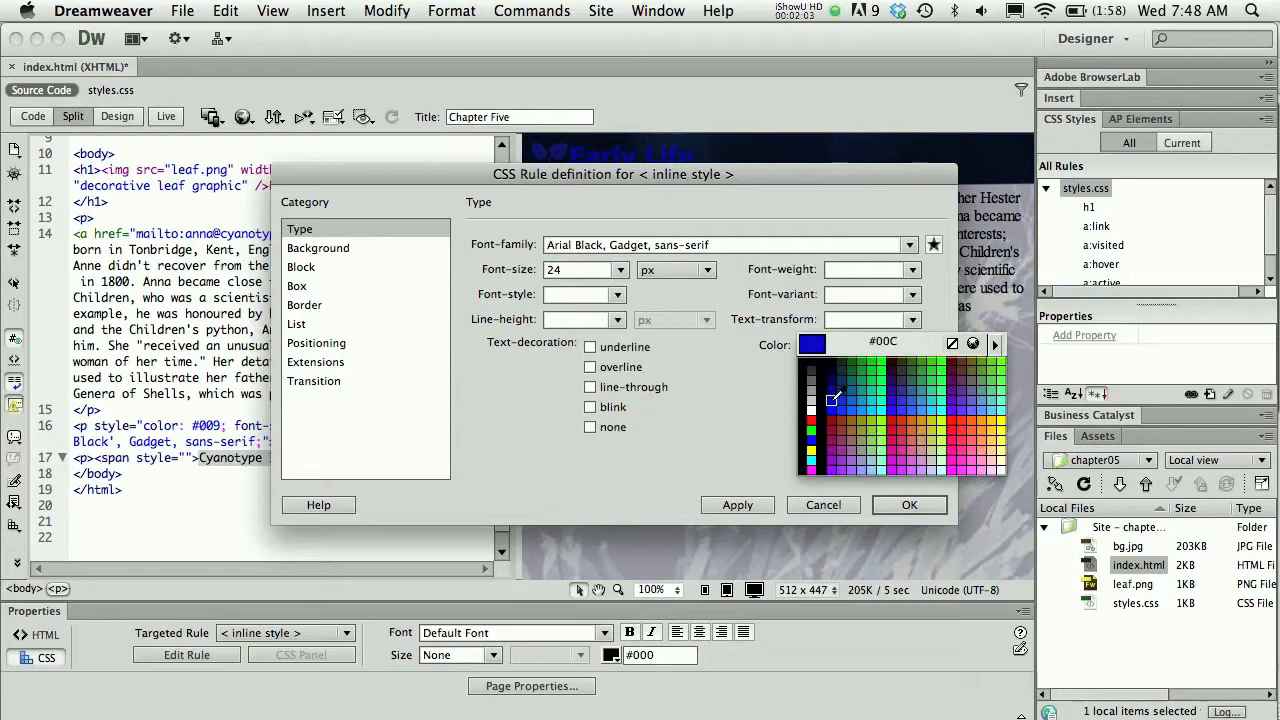
left_click(836, 392)
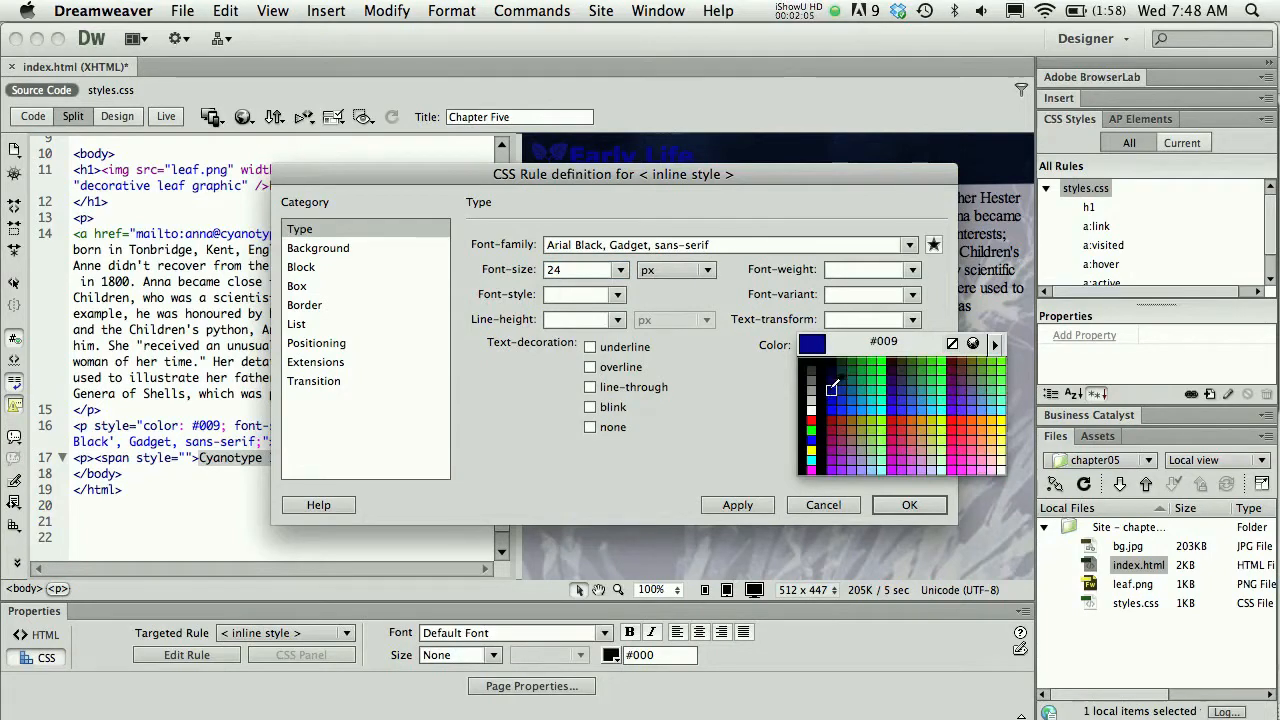
left_click(834, 390)
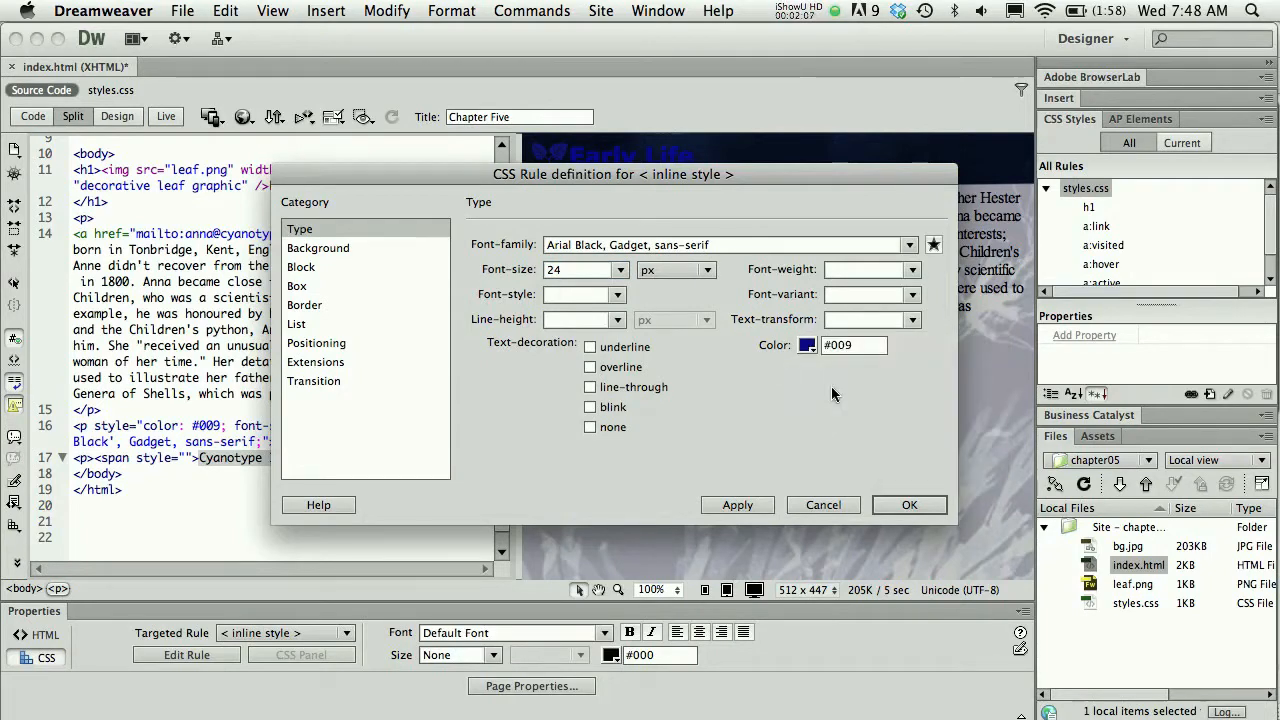
left_click_drag(612, 174, 372, 120)
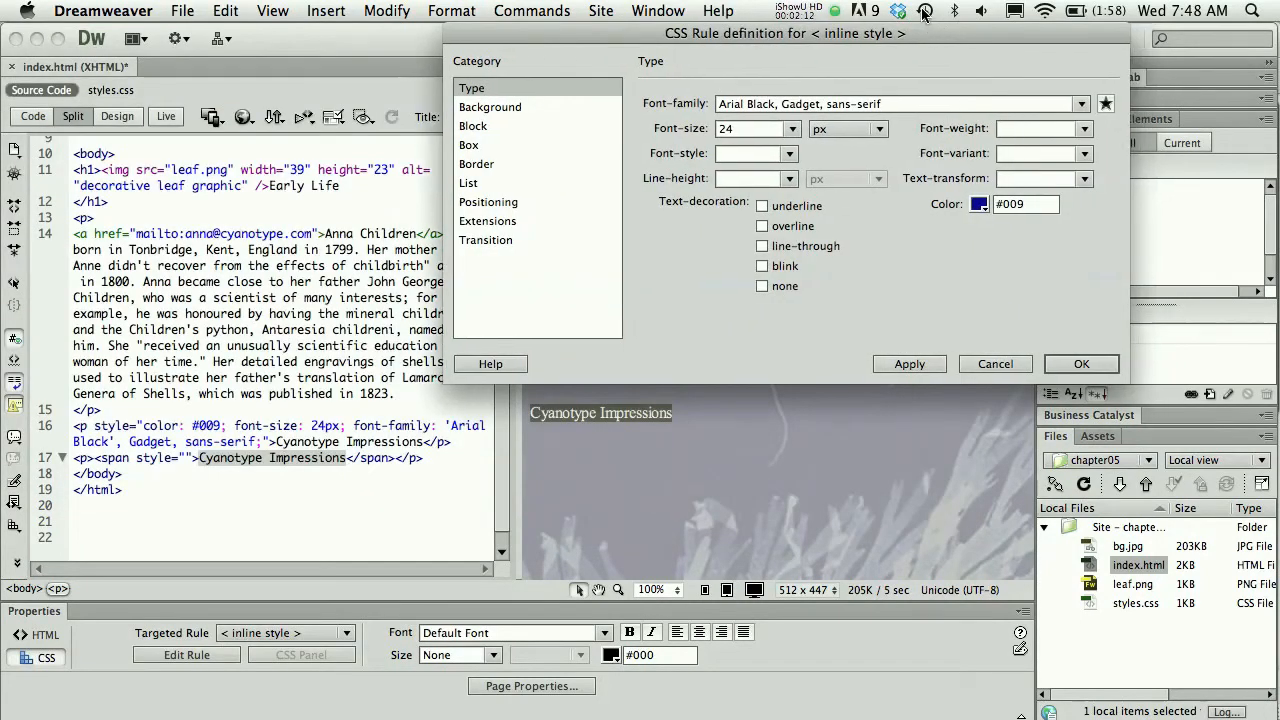
- Preview the Arial Black 24 px #009 span style on the page, then confirm it
left_click(908, 364)
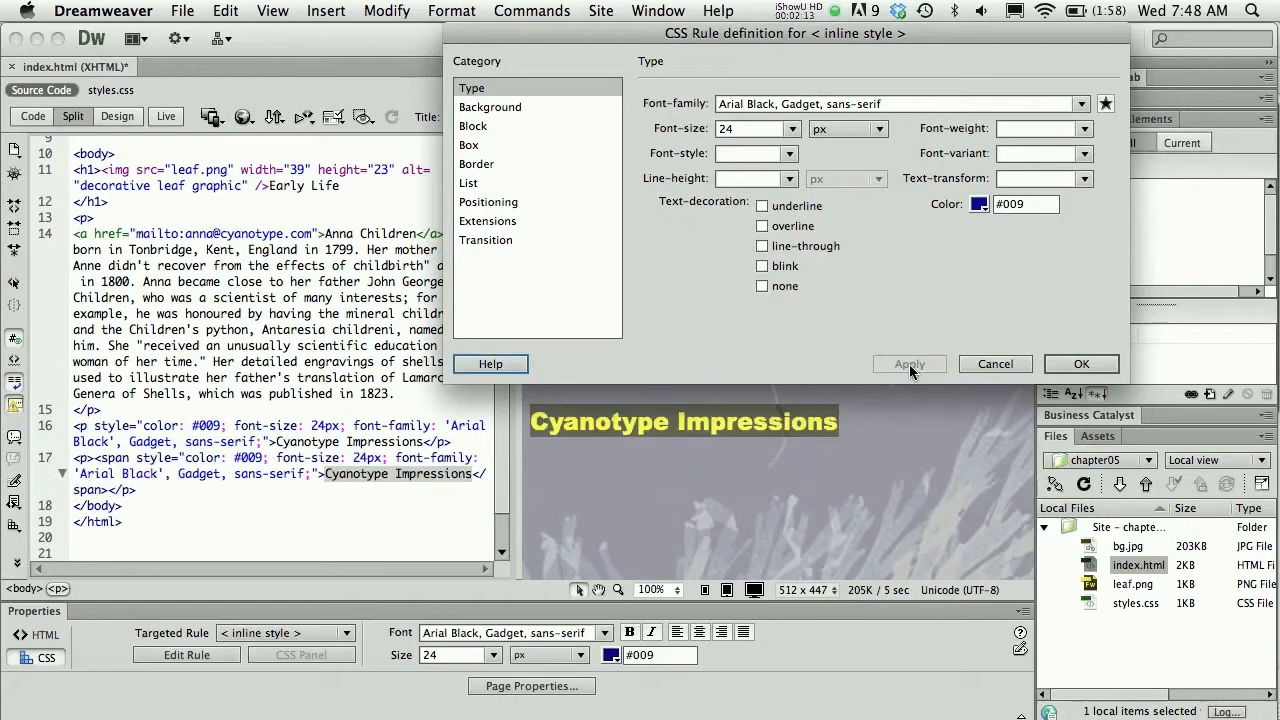
left_click(908, 364)
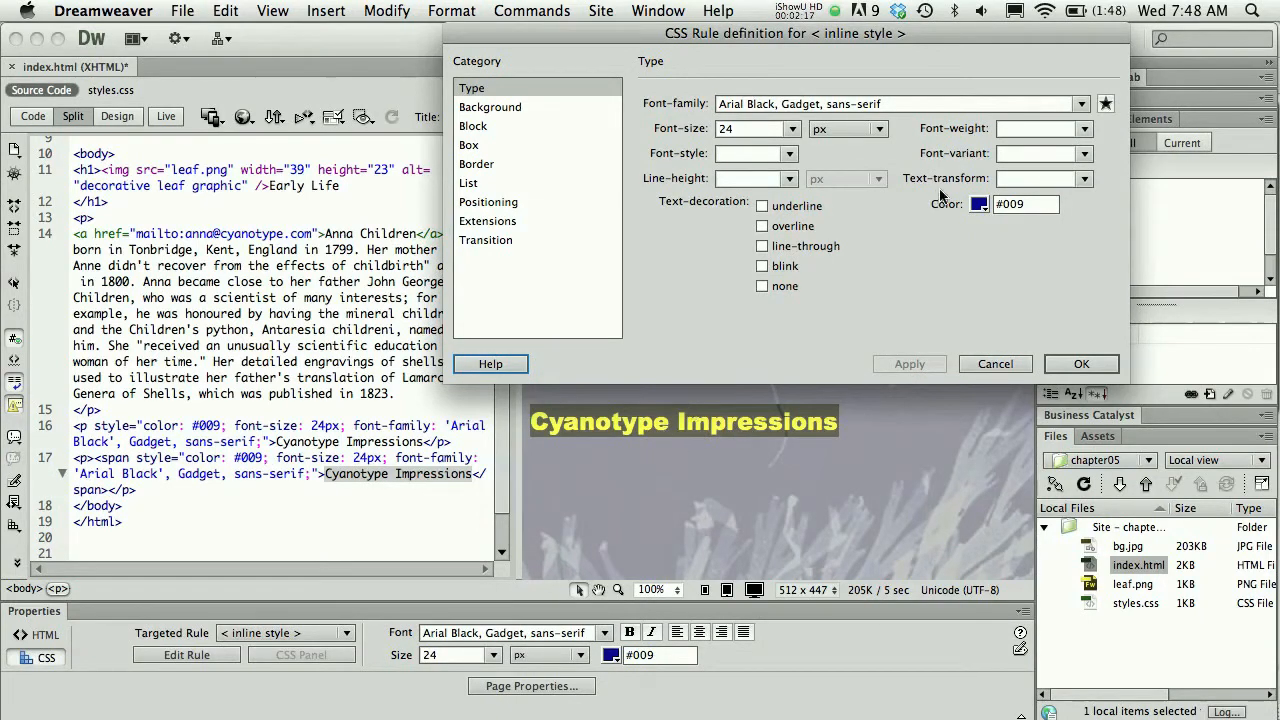
mouse_move(706, 72)
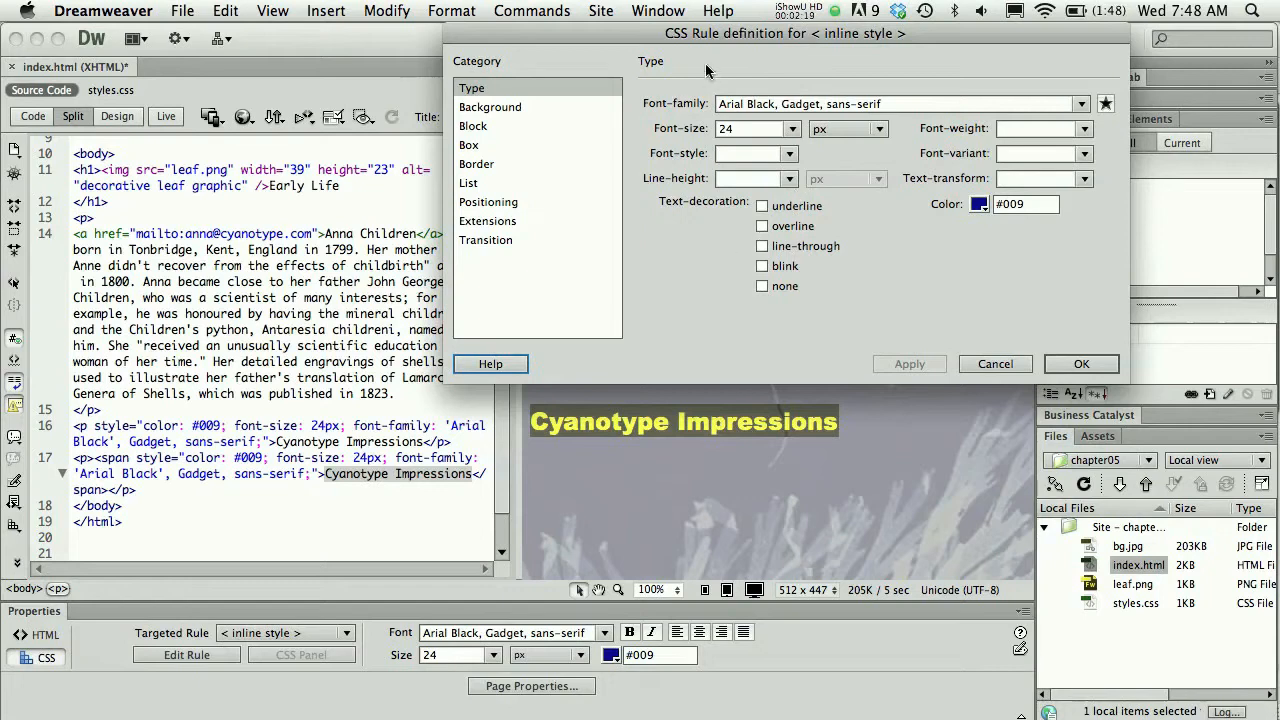
mouse_move(638, 448)
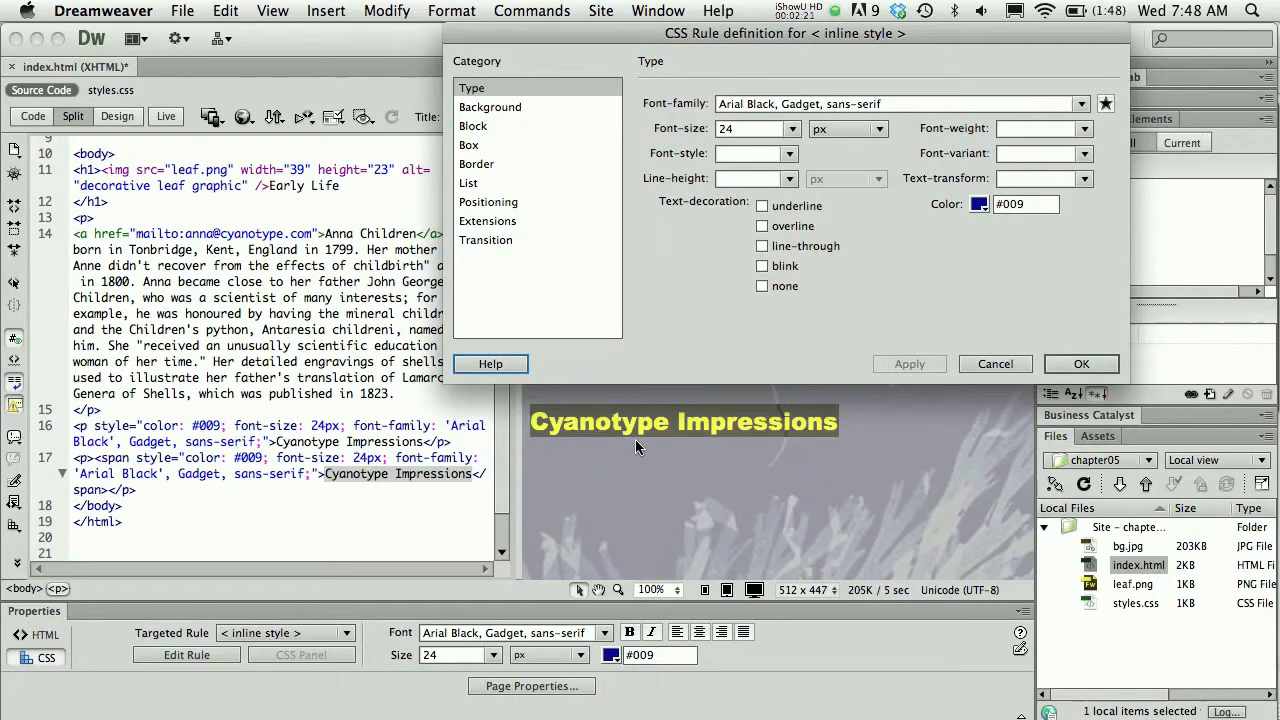
mouse_move(656, 440)
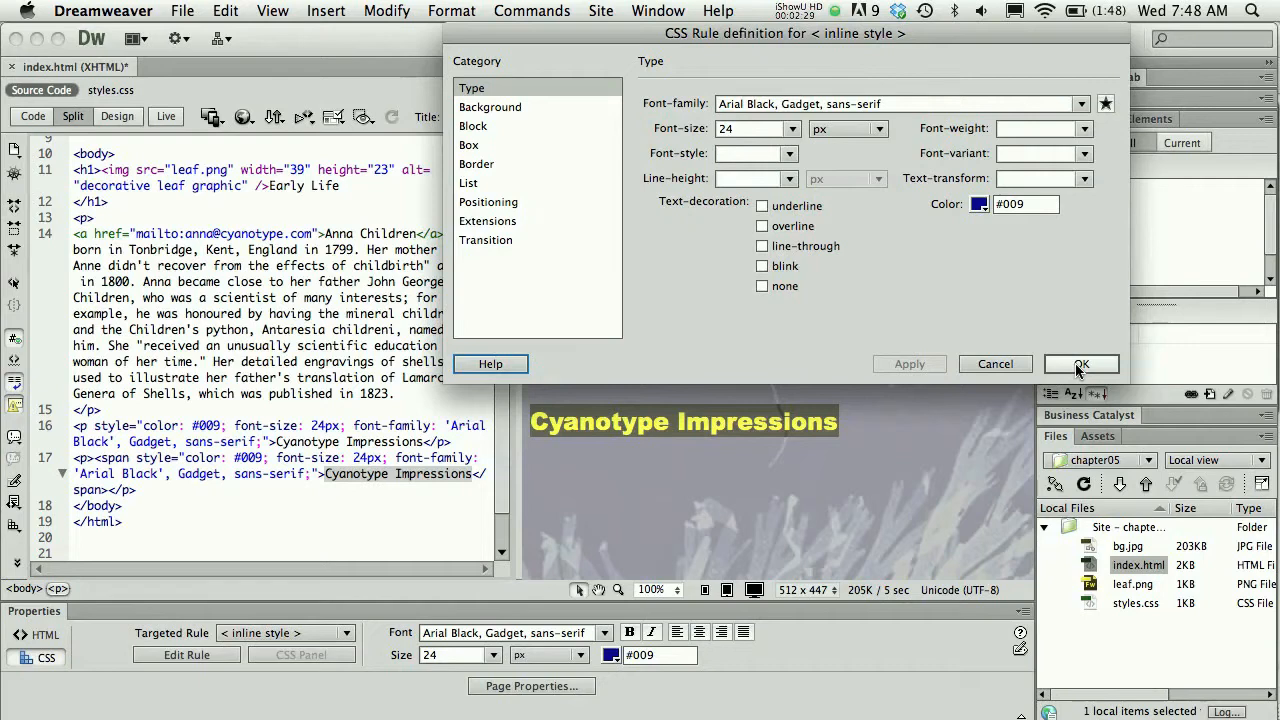
left_click(1080, 364)
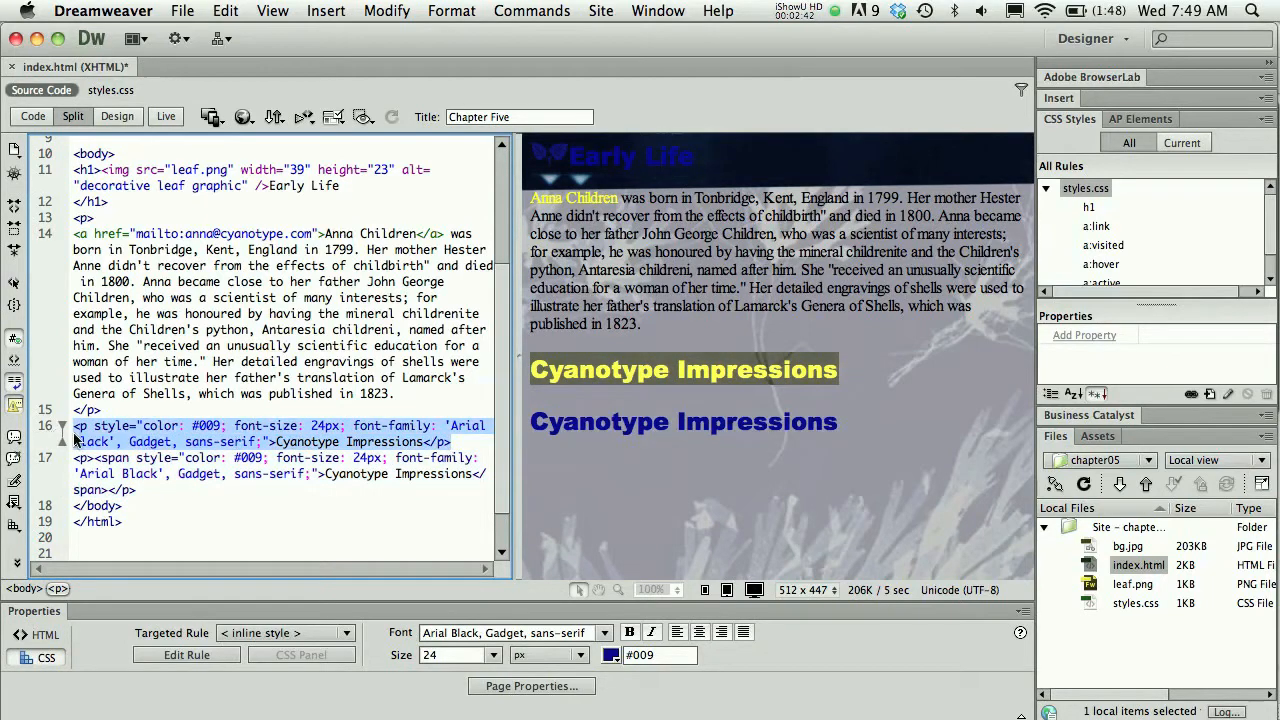
left_click(136, 490)
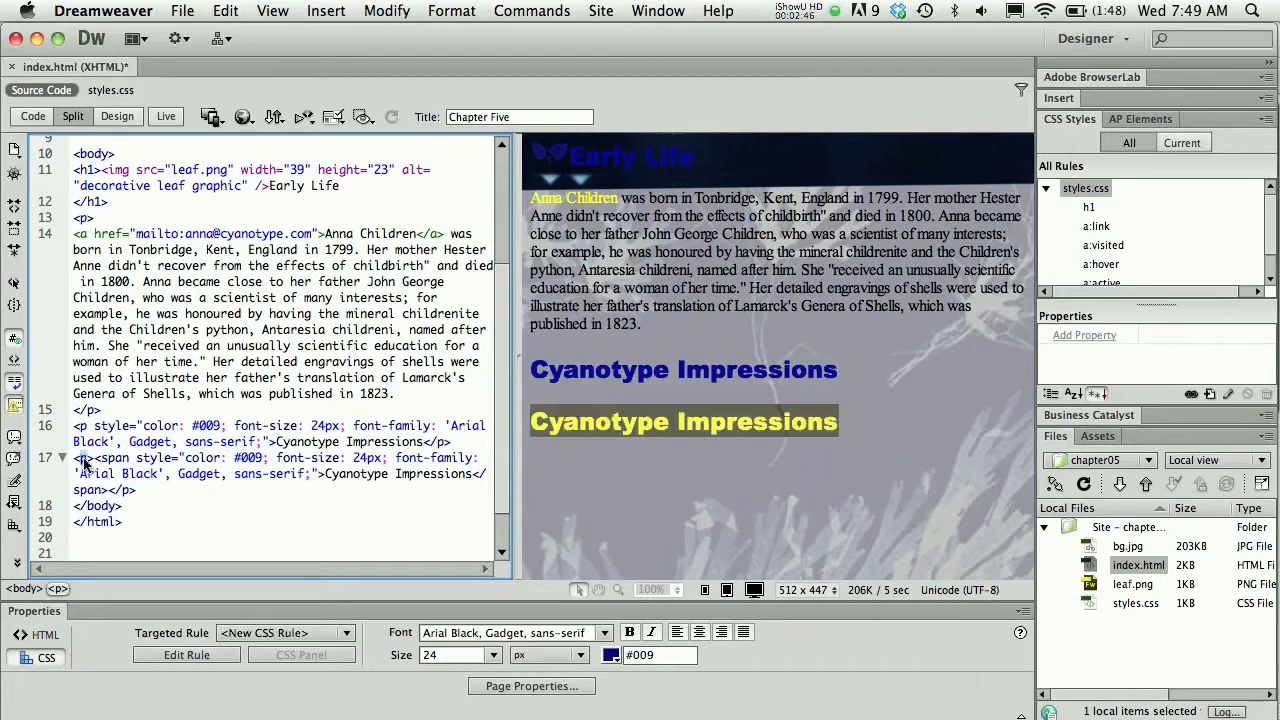
left_click(116, 458)
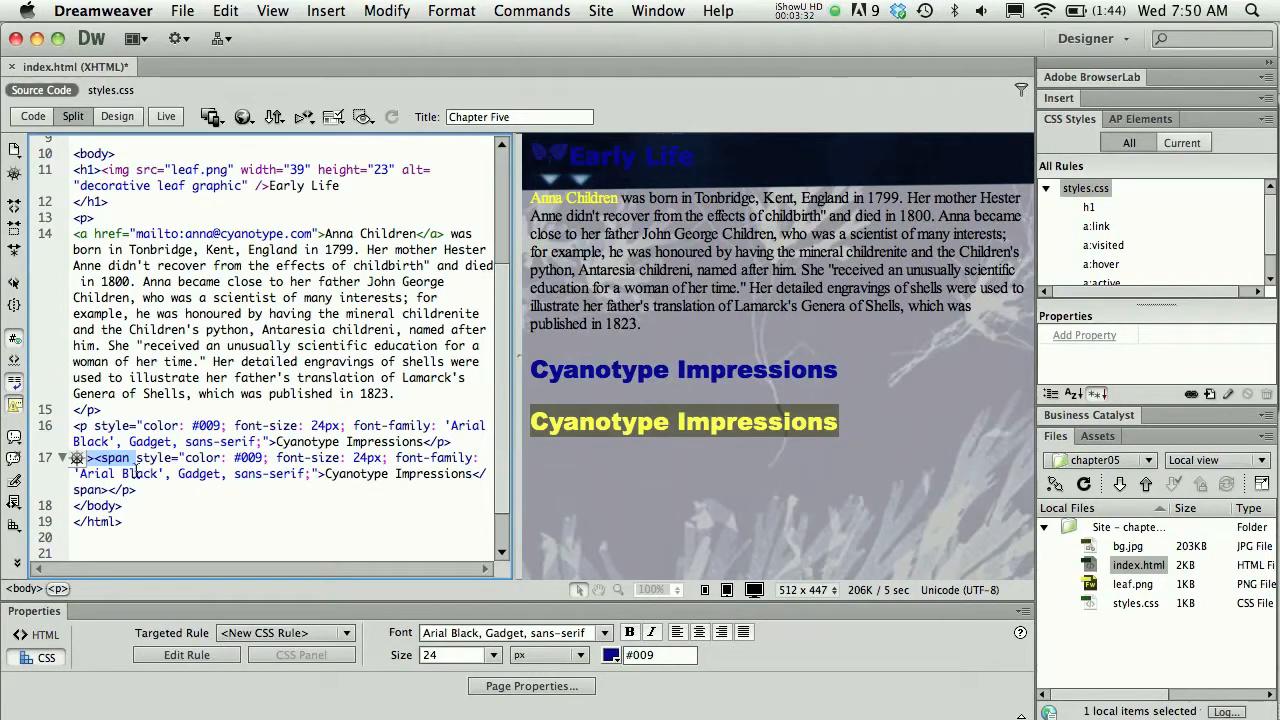
left_click(116, 456)
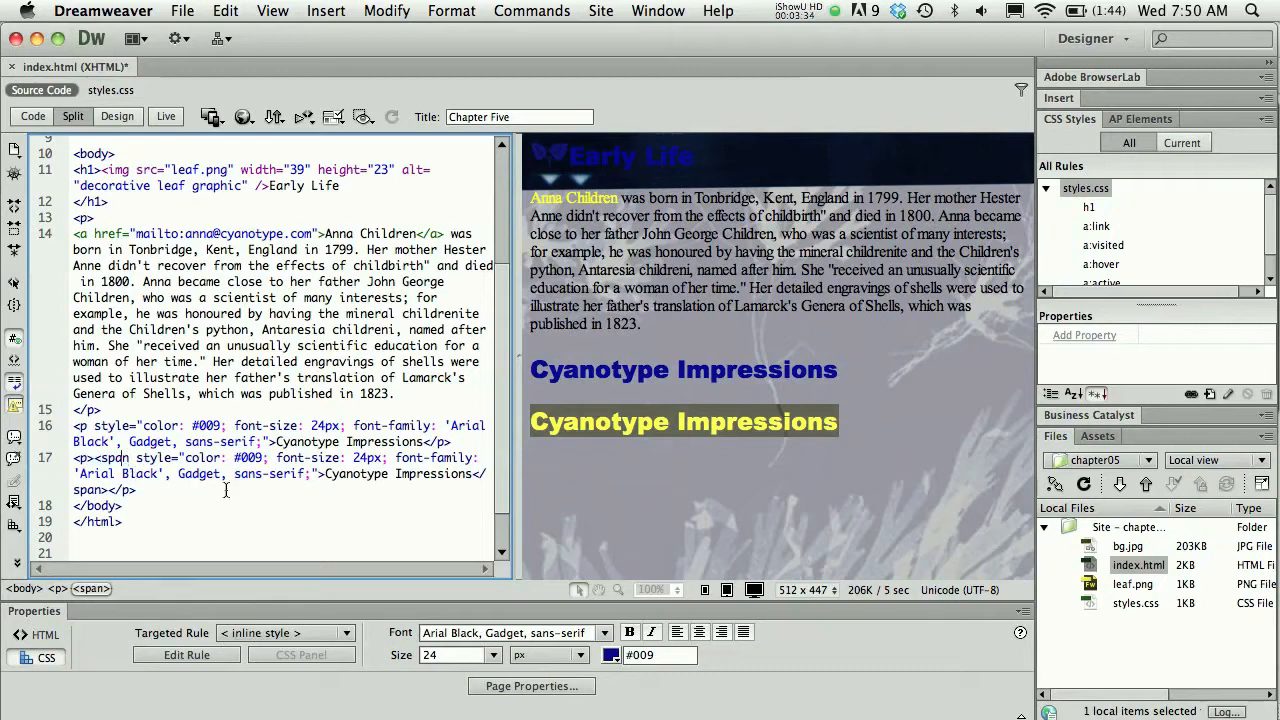